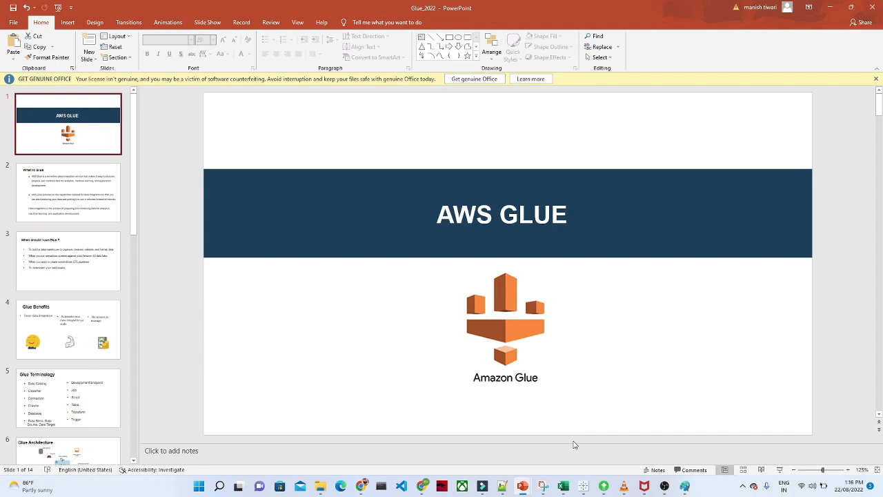
Switch from the PowerPoint AWS GLUE slide to the Paint drawing via the taskbar.
left_click(687, 486)
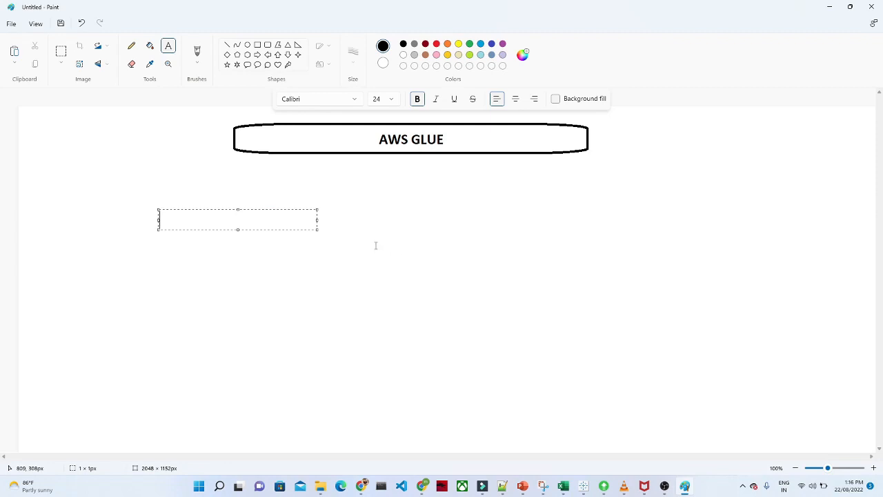
mouse_move(35, 190)
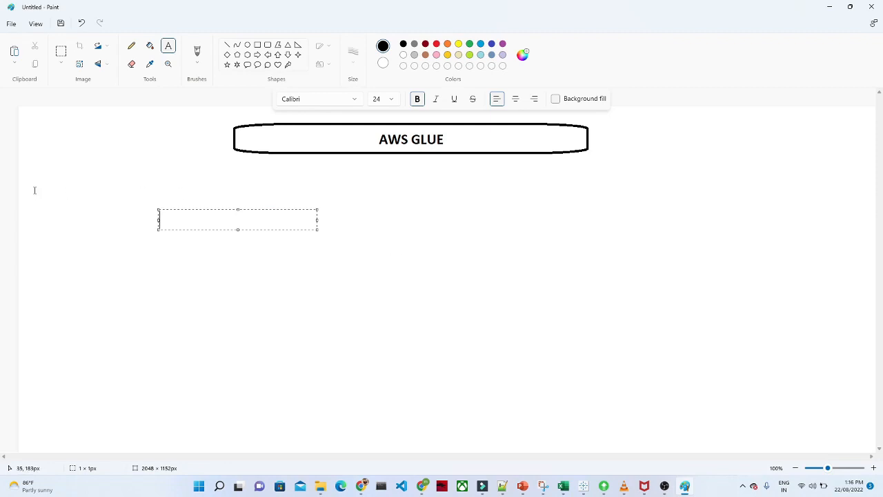
Type the bold label 'ETL (EXTRACT ,TRANSFORM ,LOAD)' below the title on the left.
type("E")
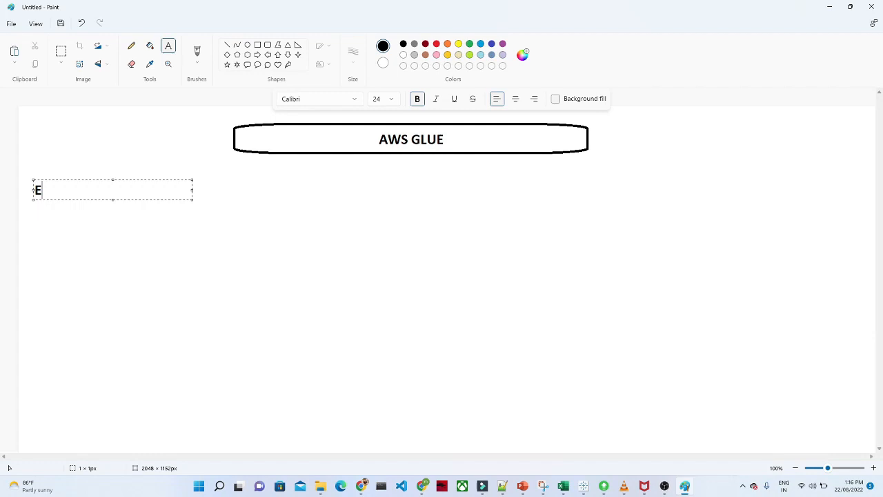
type("TL (")
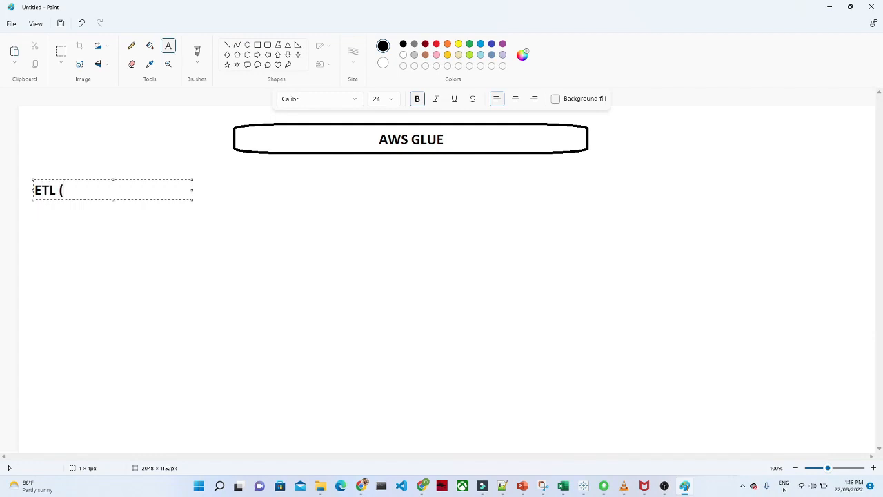
type("EXTRACT")
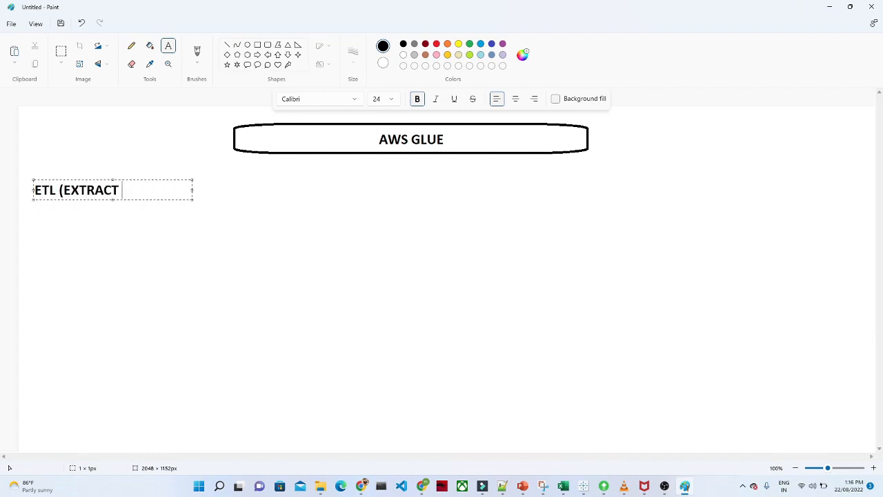
type(",TRANSFORM ,LOAD")
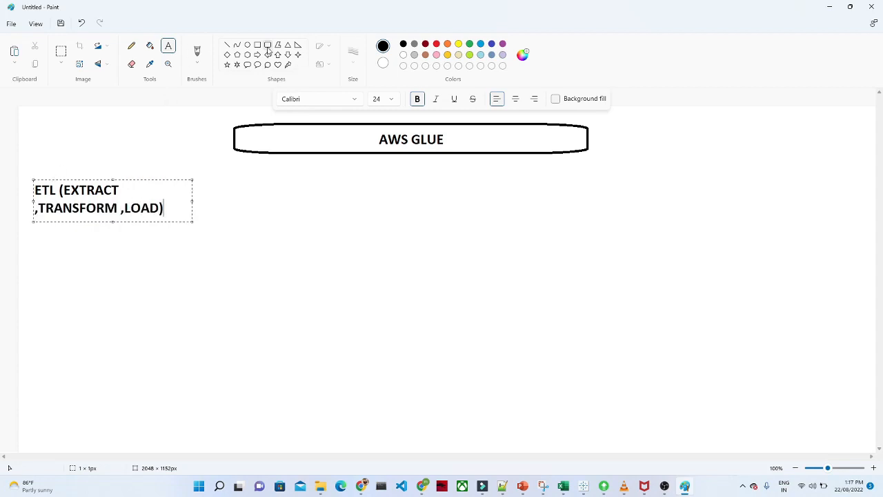
Draw a large rounded box, three small source boxes to its left, and connecting lines.
left_click_drag(89, 304, 136, 324)
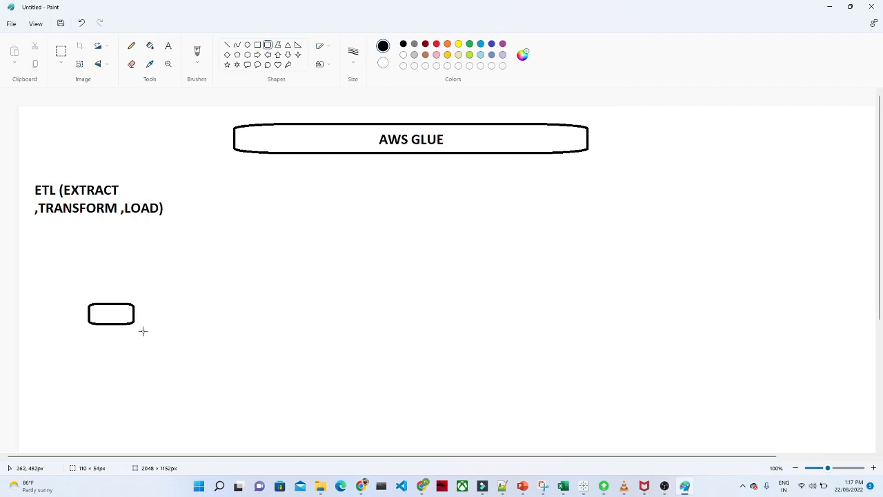
left_click_drag(131, 325, 176, 369)
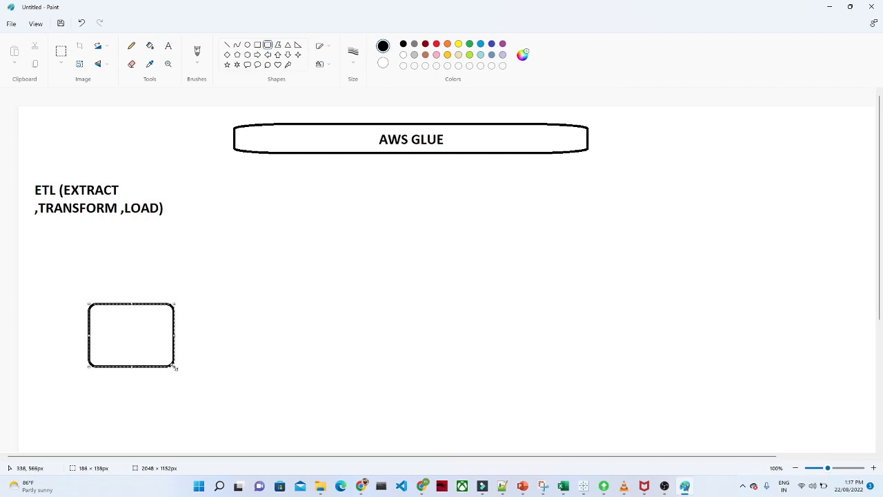
left_click_drag(31, 267, 57, 283)
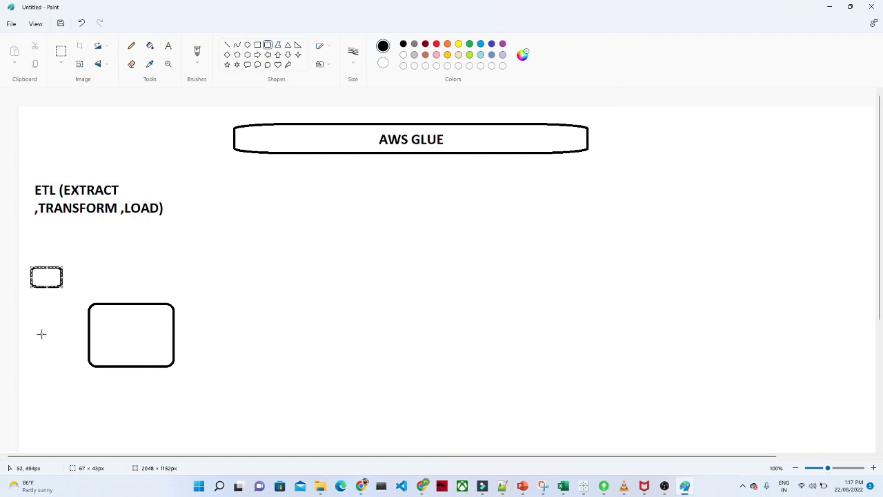
left_click_drag(31, 328, 57, 356)
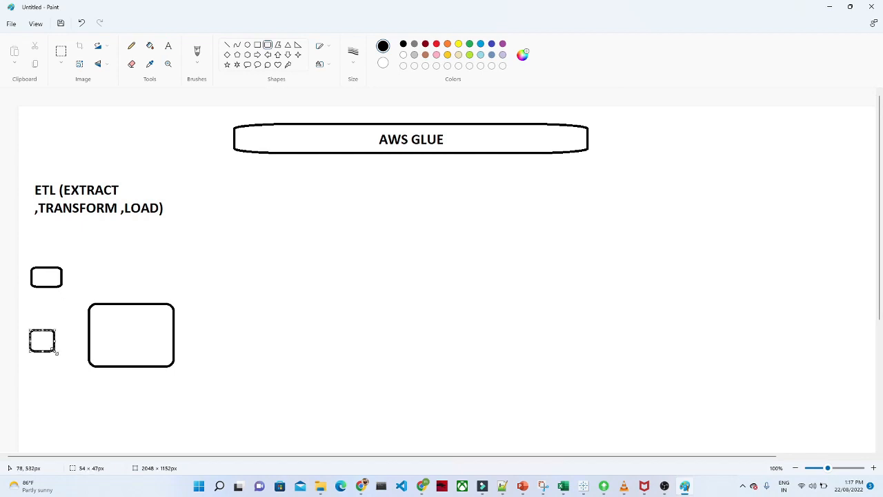
left_click_drag(29, 401, 62, 430)
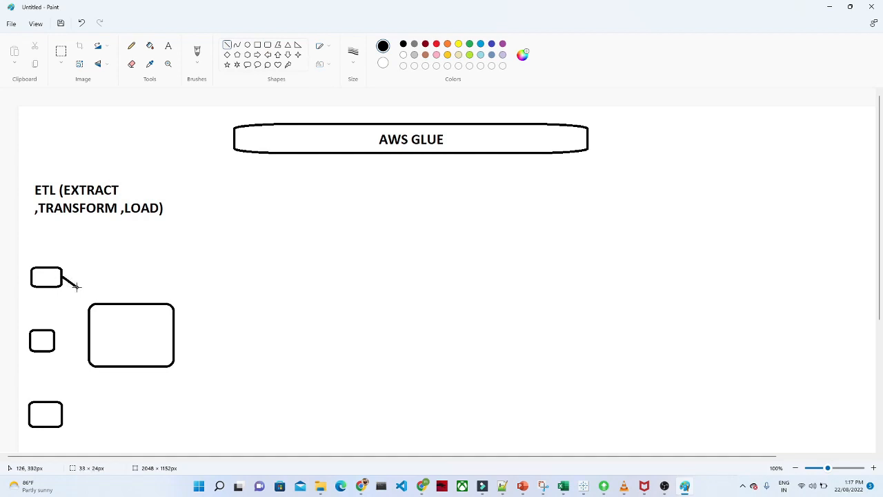
left_click_drag(62, 283, 90, 307)
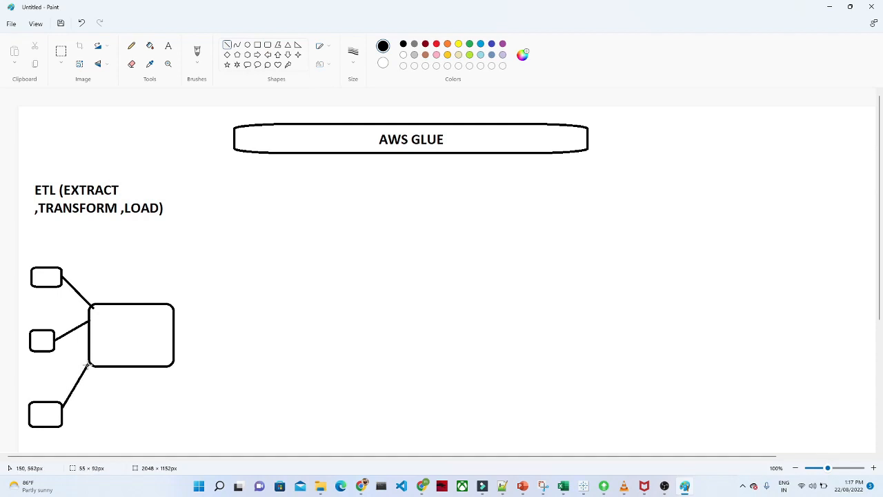
mouse_move(111, 307)
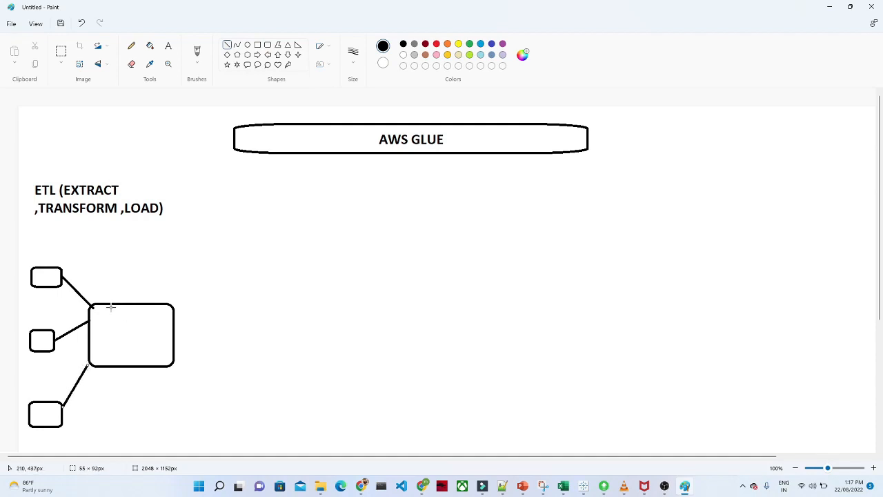
Type 'EXTRACT' inside the large rounded box and commit the text.
left_click(168, 46)
type("E")
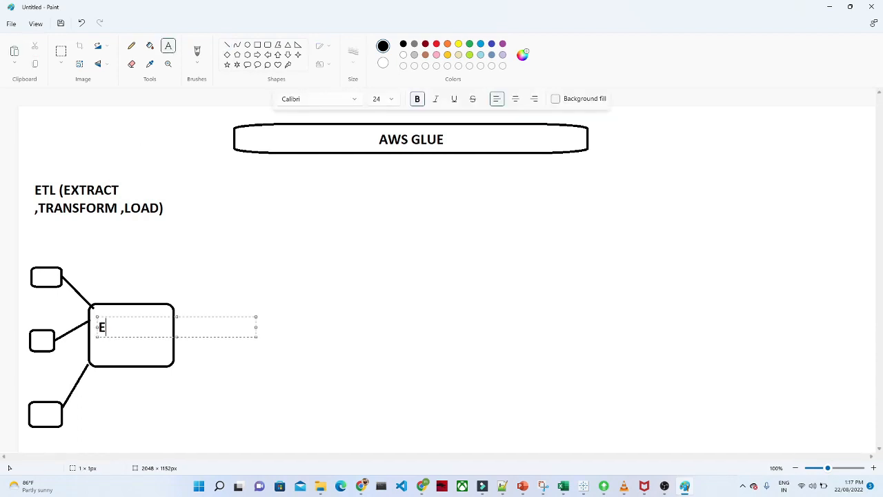
type("XTRACT")
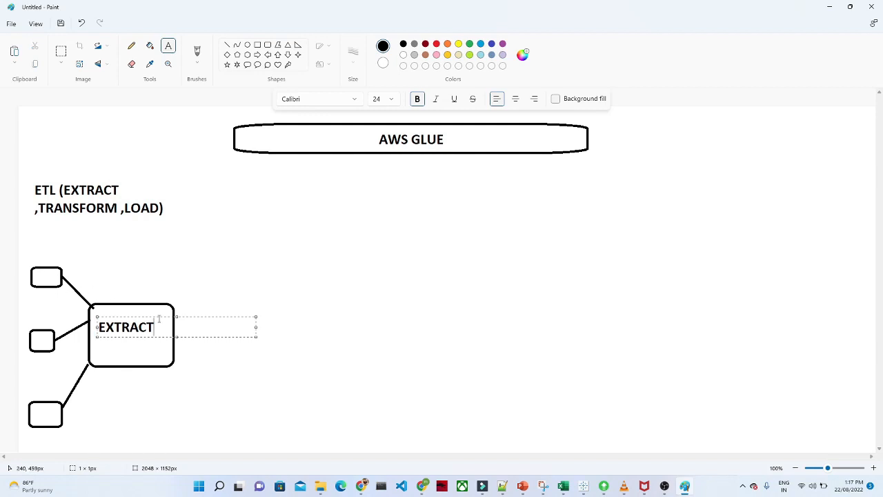
left_click(183, 290)
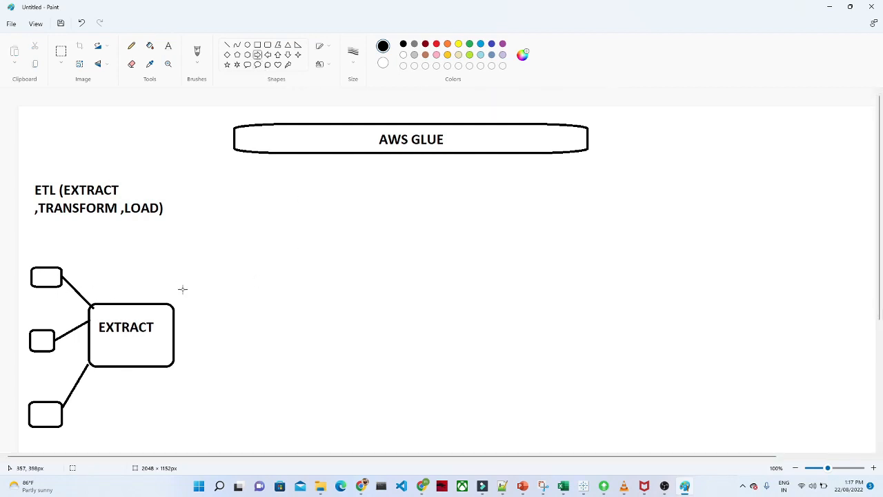
Draw a right arrow from EXTRACT to a new rounded box and label it 'TRANSFORM'.
left_click_drag(174, 334, 281, 333)
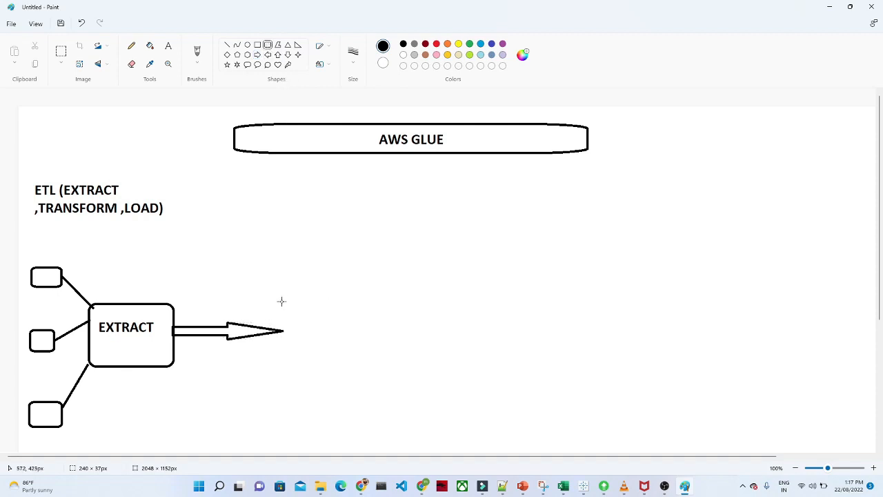
left_click_drag(283, 301, 446, 358)
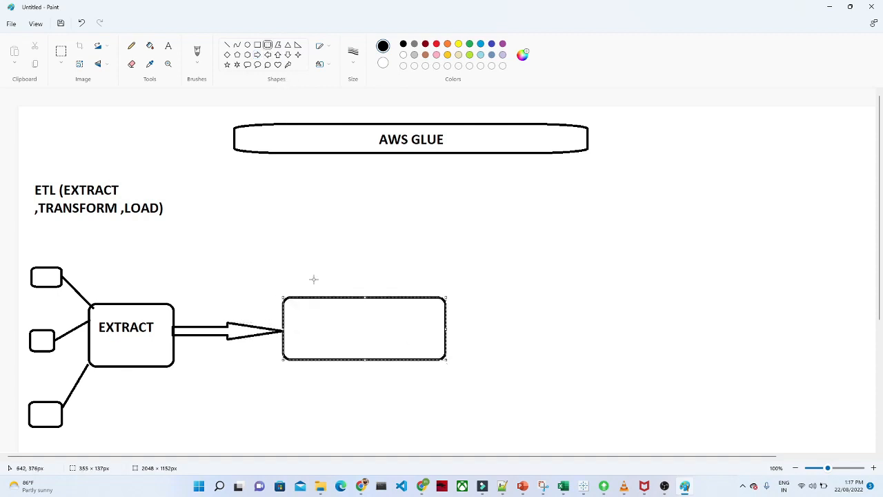
left_click(168, 46)
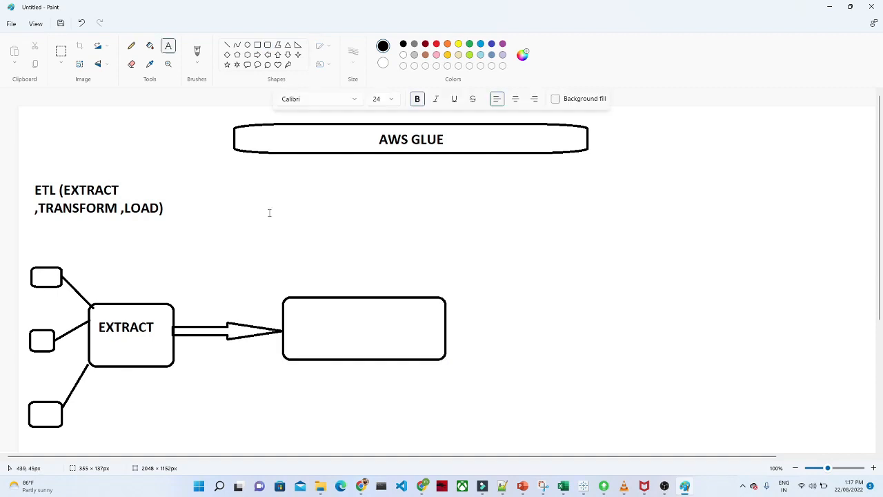
type("TRA")
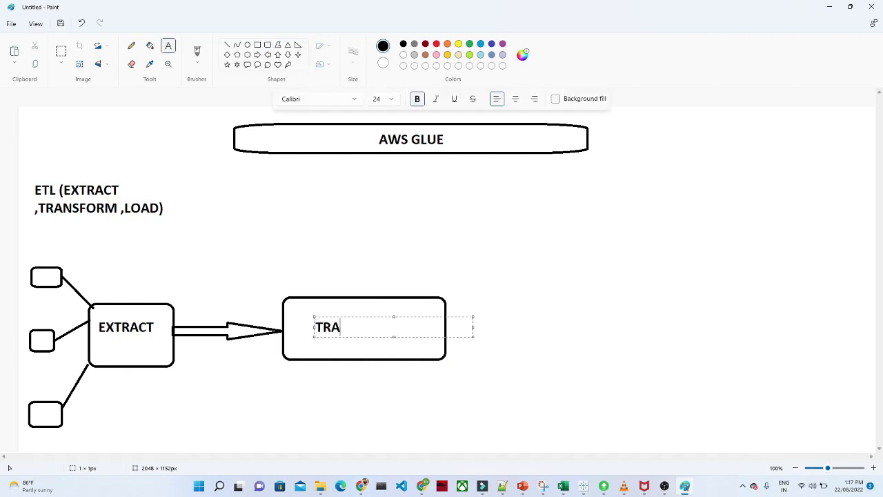
type("NSFORM")
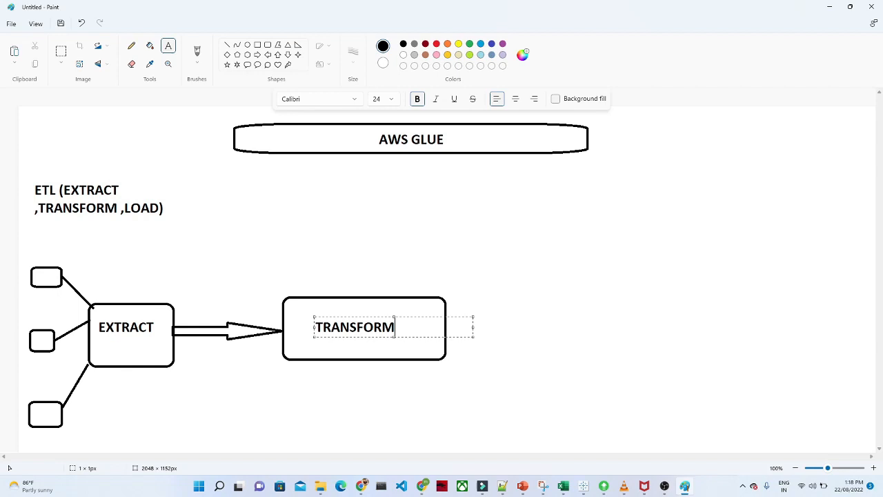
mouse_move(352, 317)
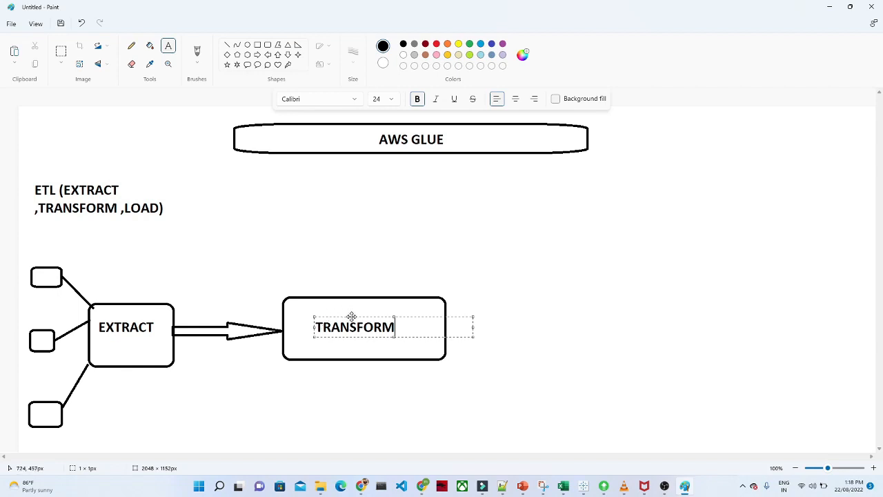
mouse_move(265, 216)
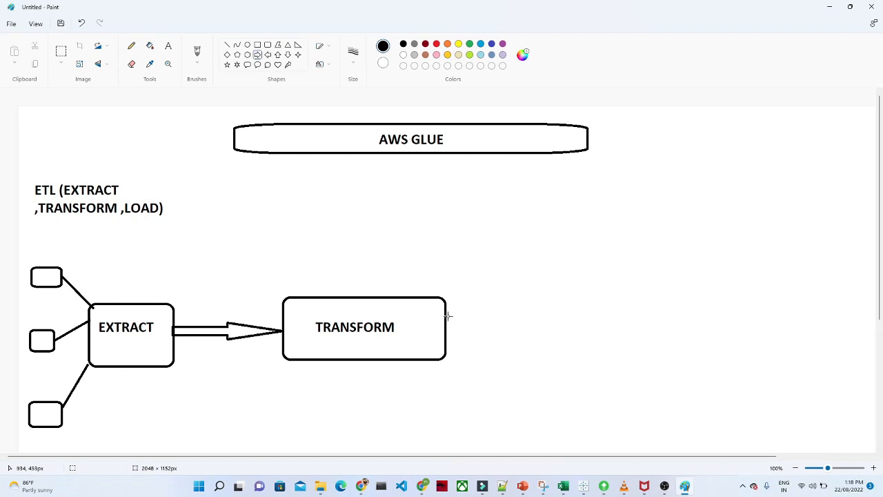
Draw a right arrow from TRANSFORM to a new rounded box labelled 'LOAD'.
left_click_drag(449, 330, 583, 330)
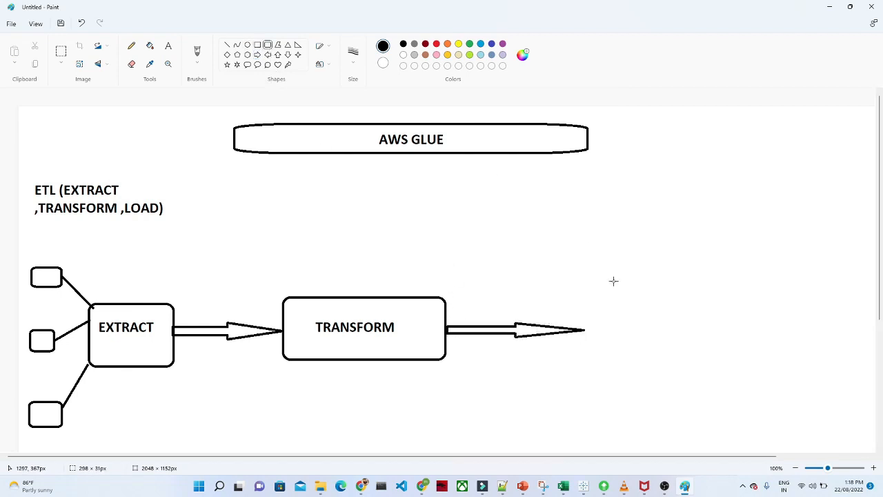
left_click_drag(592, 298, 714, 356)
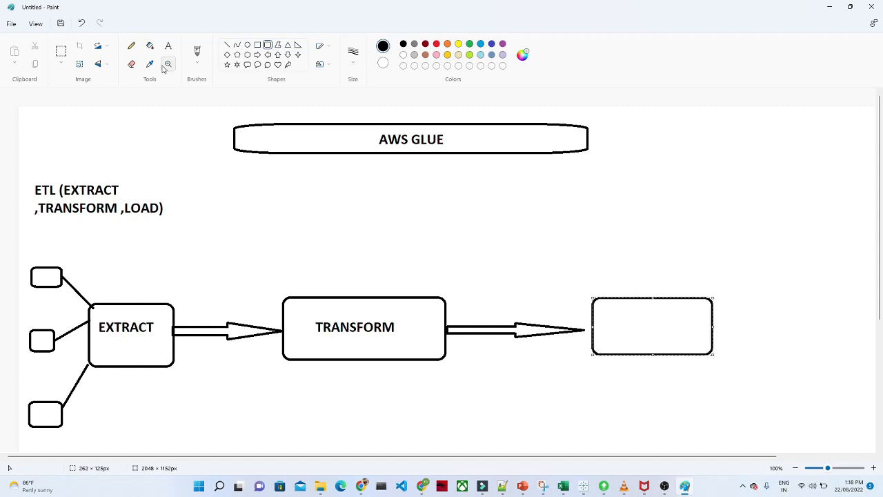
left_click(168, 45)
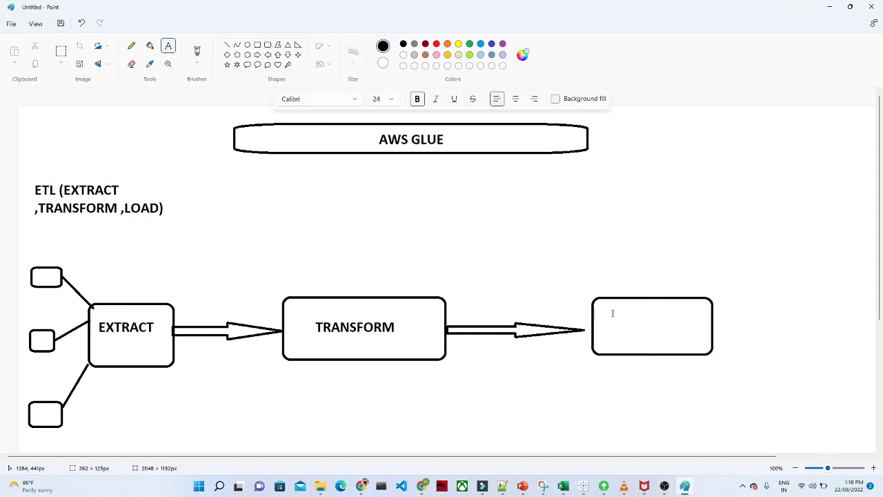
type("LOAD")
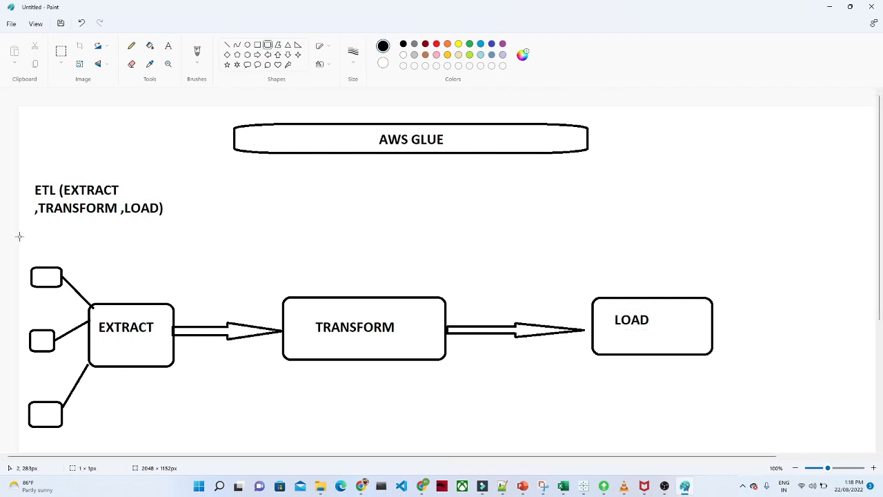
Draw a large rounded rectangle around the entire sources-to-LOAD flow diagram.
left_click_drag(19, 237, 759, 437)
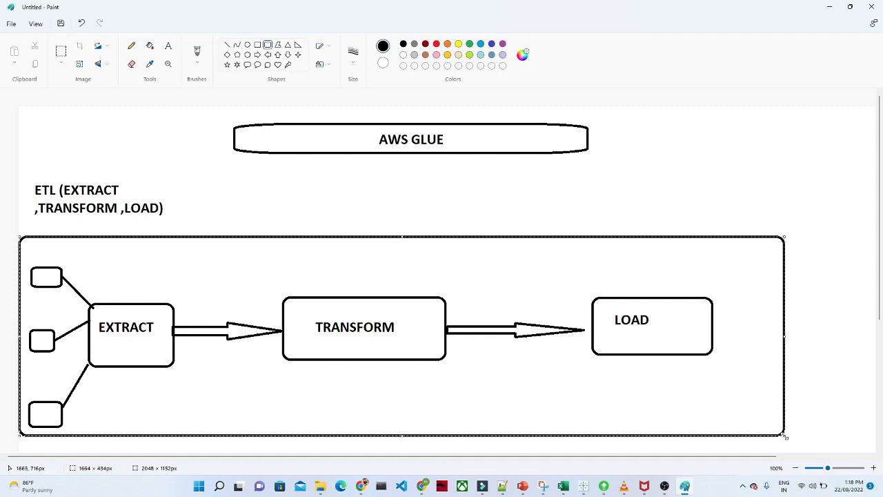
mouse_move(543, 191)
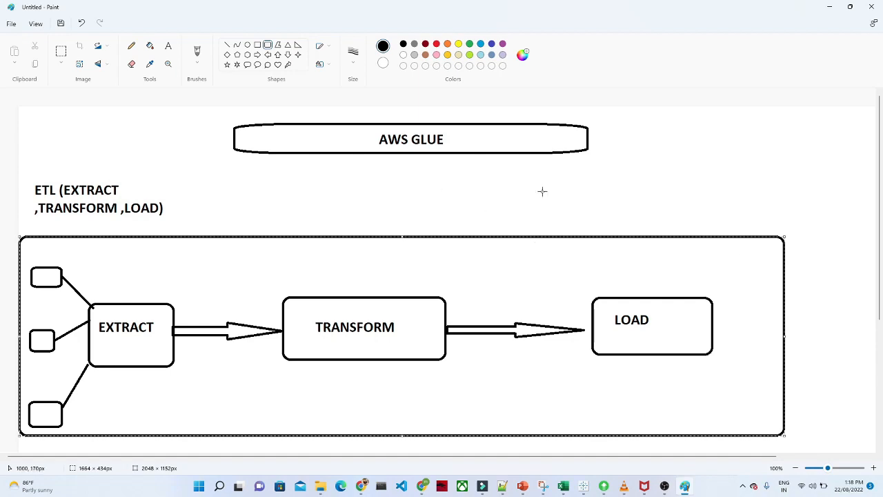